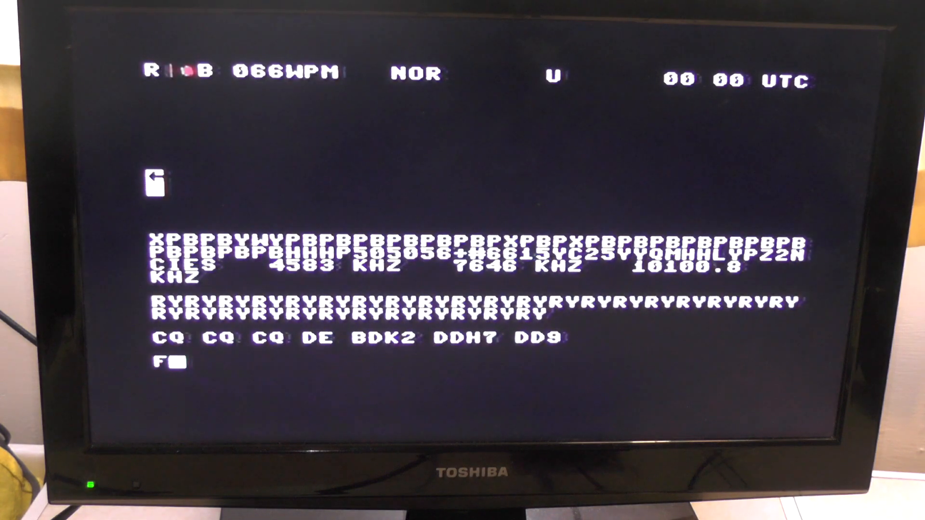
text(REQUZNCIES)
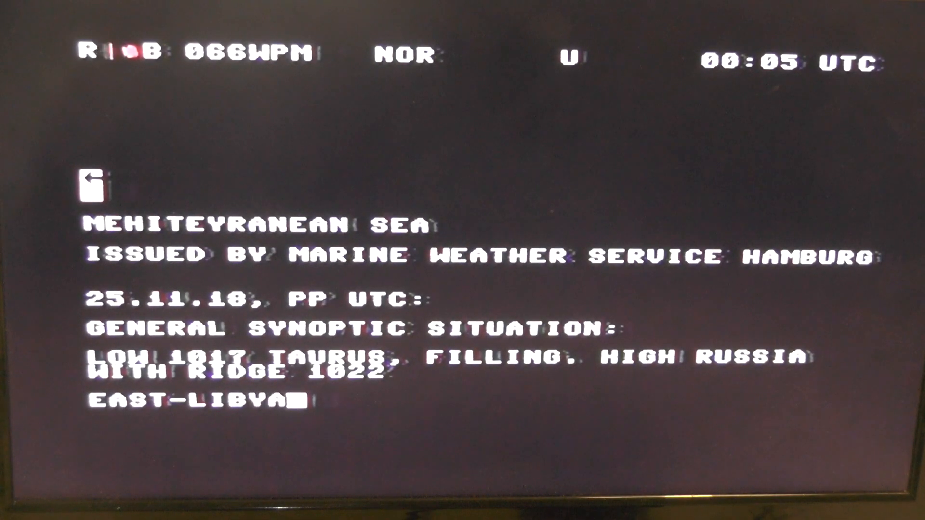
text(, MOVING EAST. LOW 1014 LIGUR)
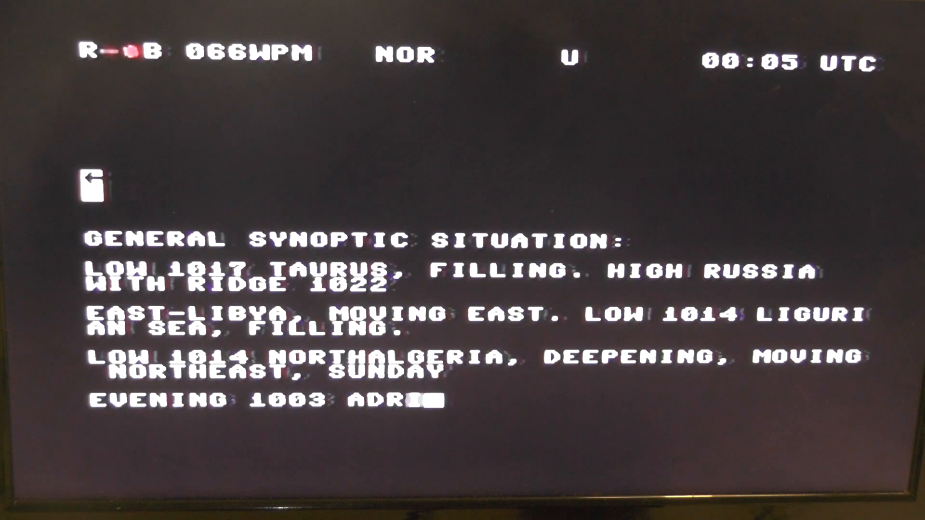
text(IATIC SEA. LOW 1010)
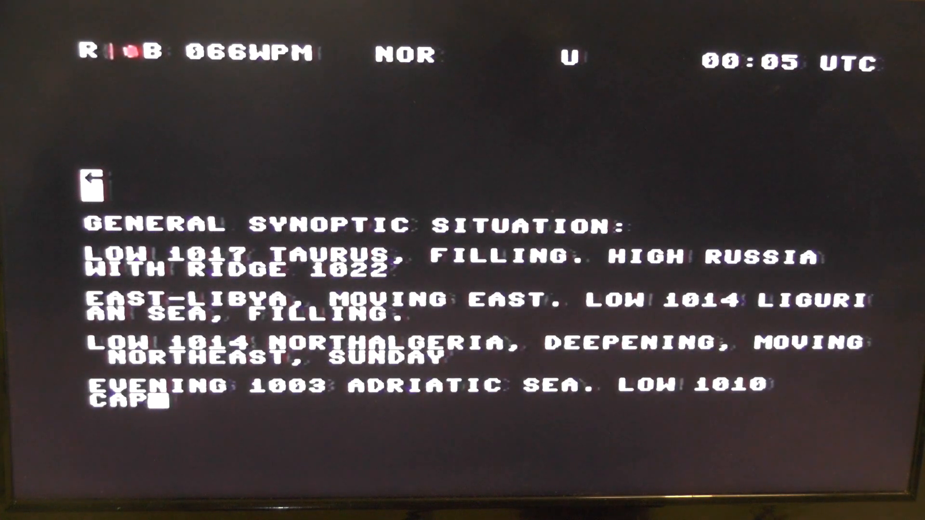
text(E FINISTERRE,)
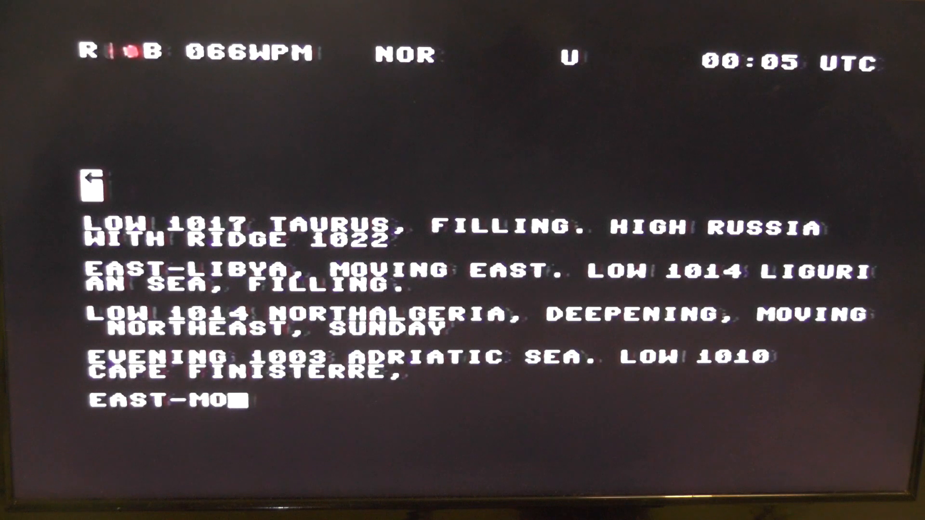
text(VING NORTHEAS)
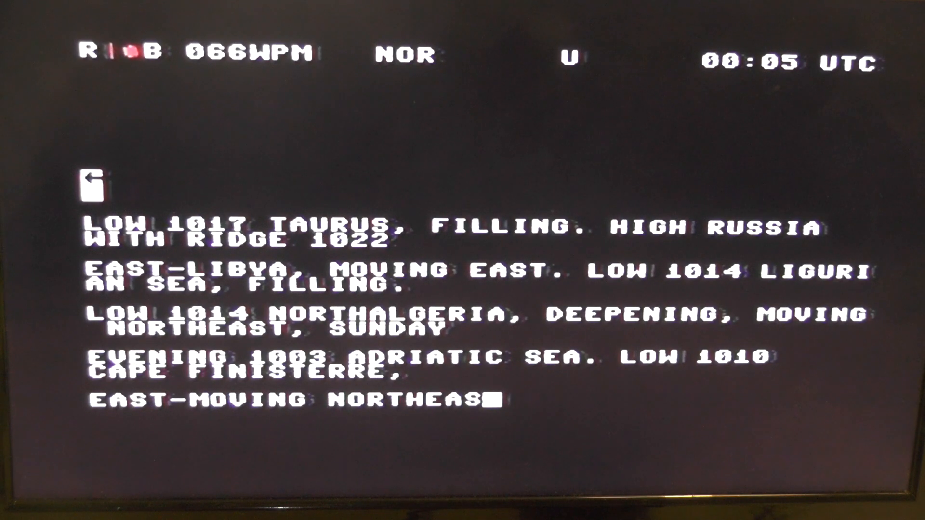
text(T. SUNDAY NEW SEVERE GALE)
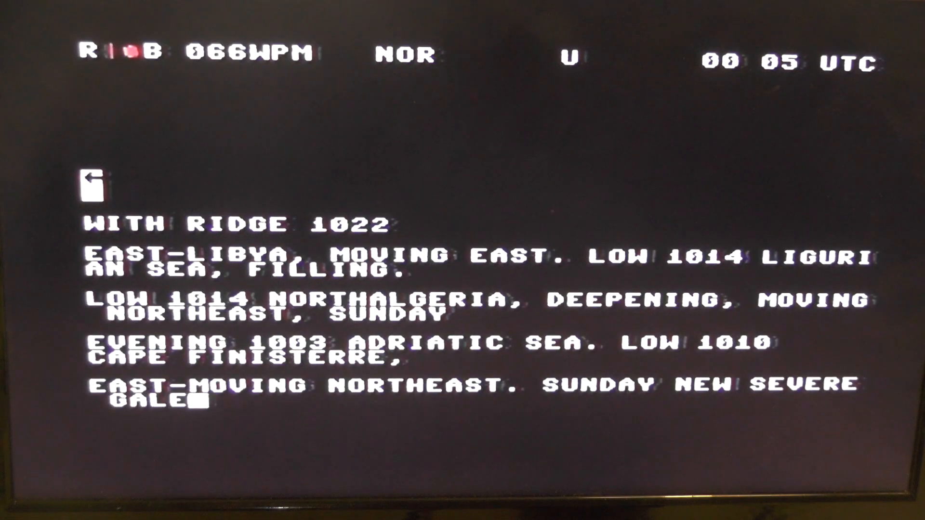
text(CENTRE 1001)
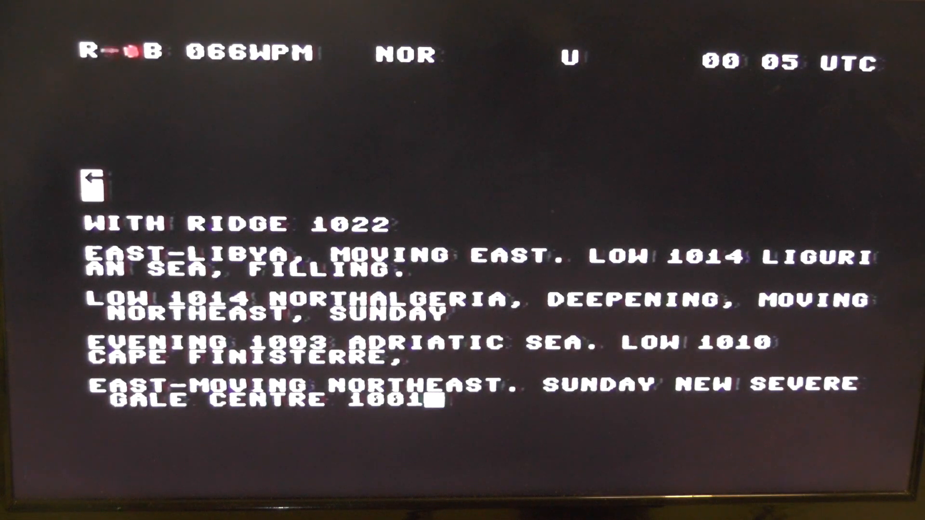